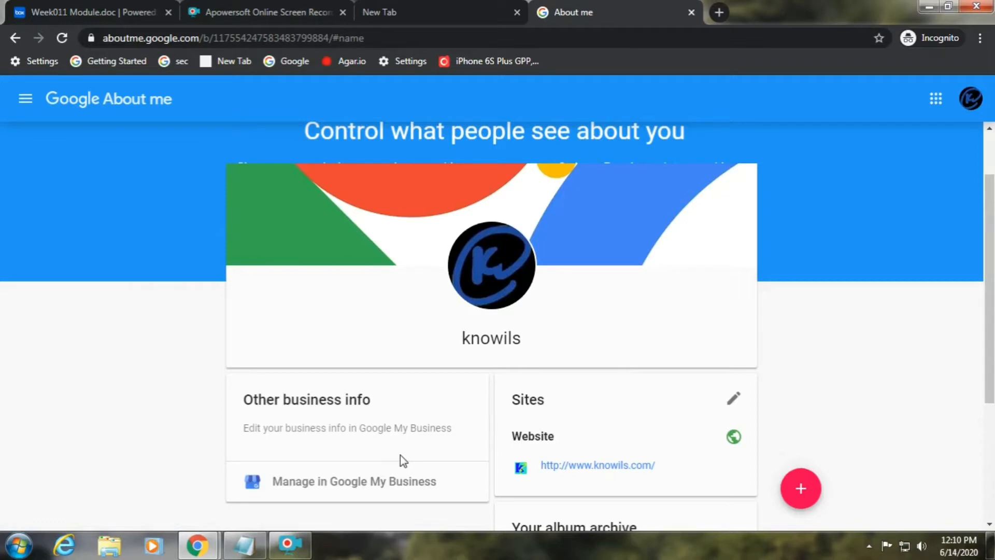
mouse_move(667, 337)
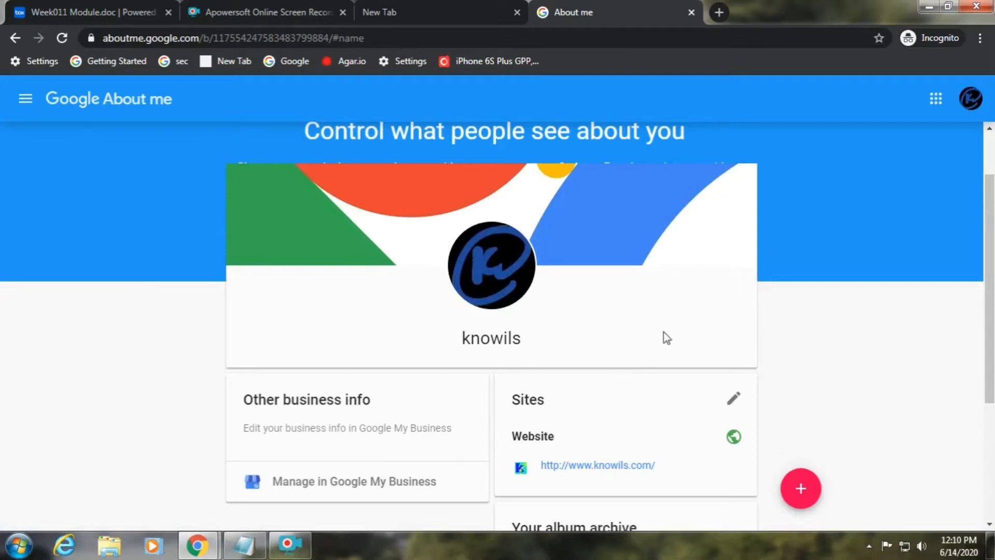
mouse_move(744, 324)
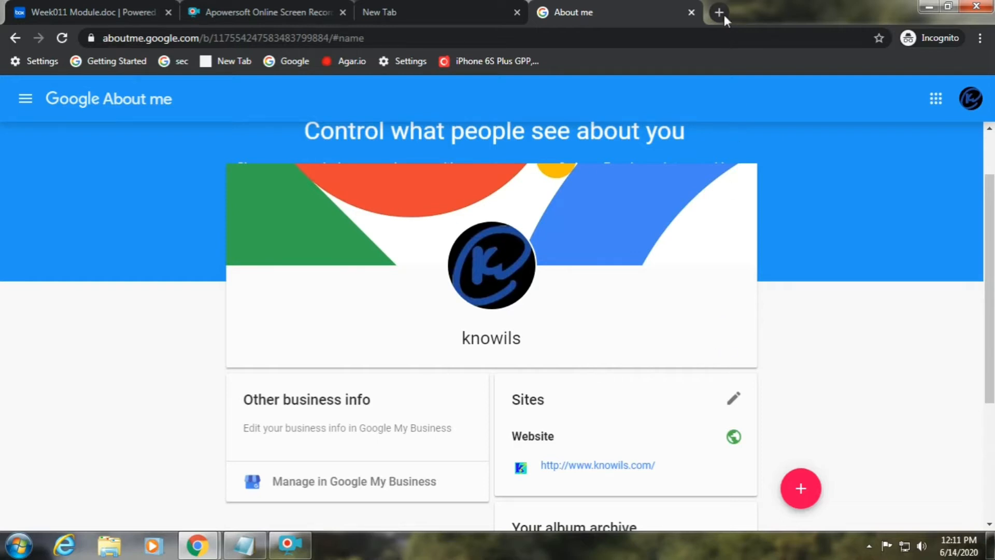
Load myaccount.google.com/brandaccounts in a new Chrome tab
left_click(719, 12)
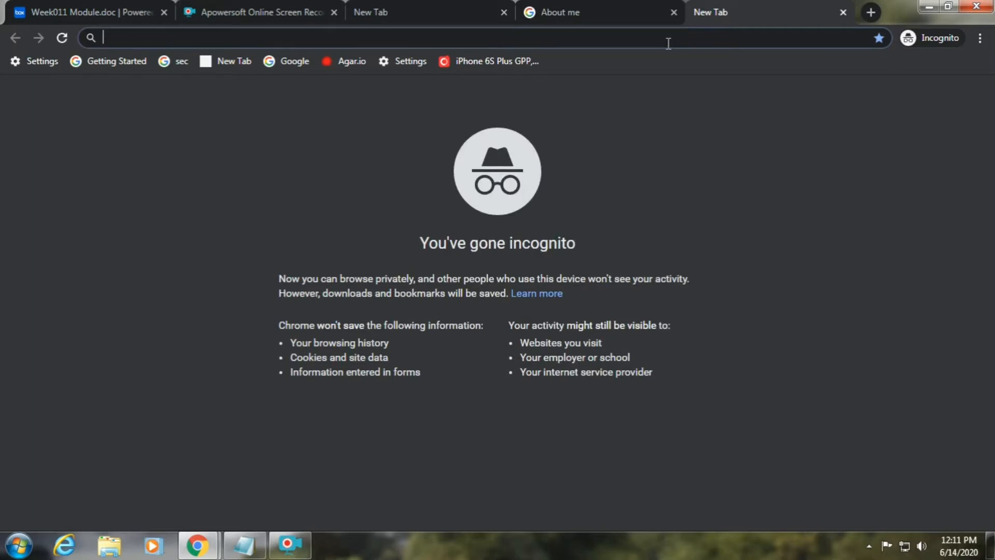
type("myaccount.goog")
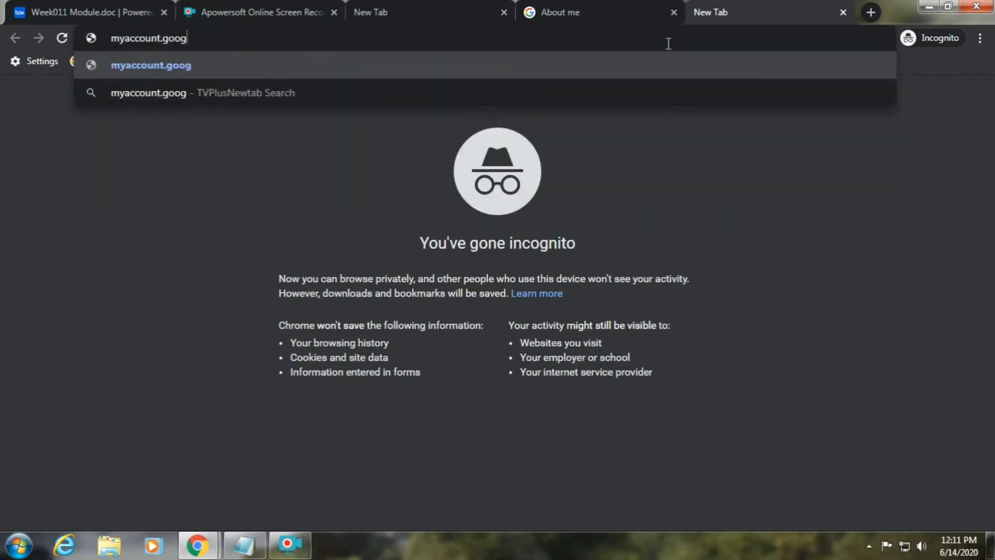
type("le.com/")
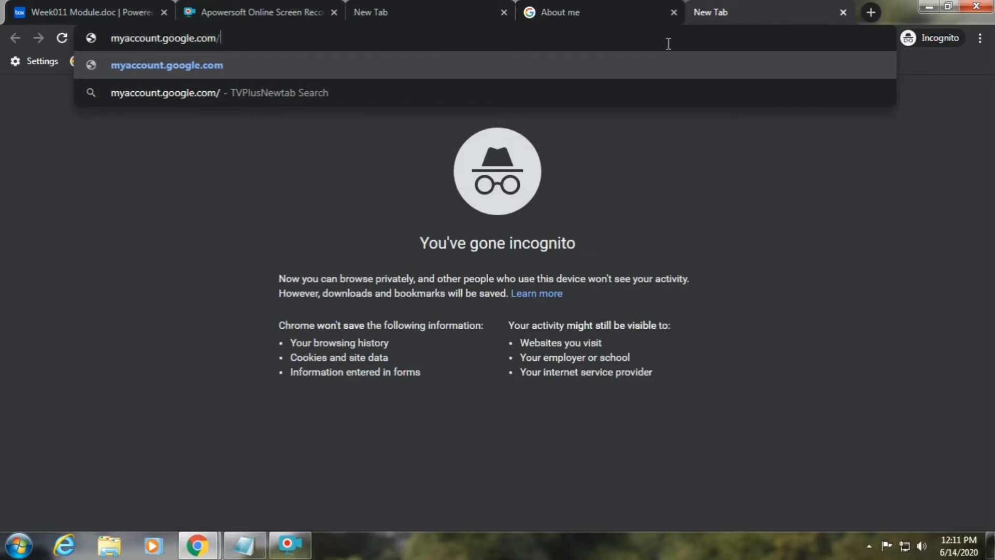
type("brandaccounts")
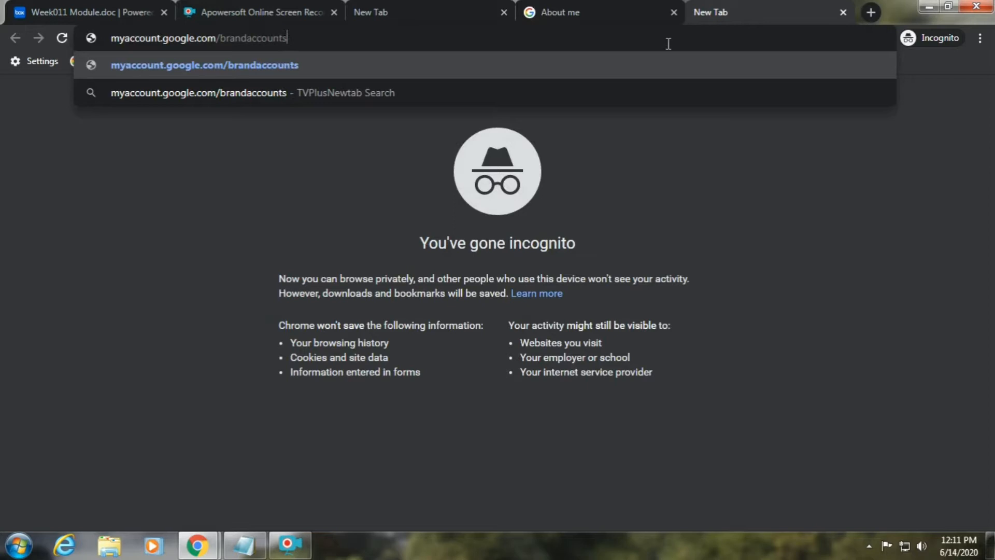
key("Enter")
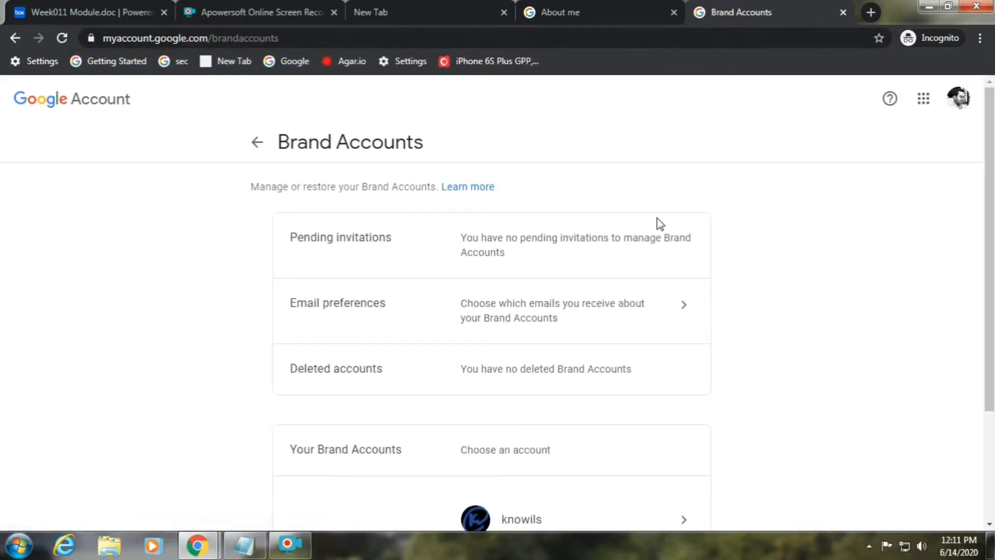
Open the knowils brand account from the Your Brand Accounts list
scroll("down", 3)
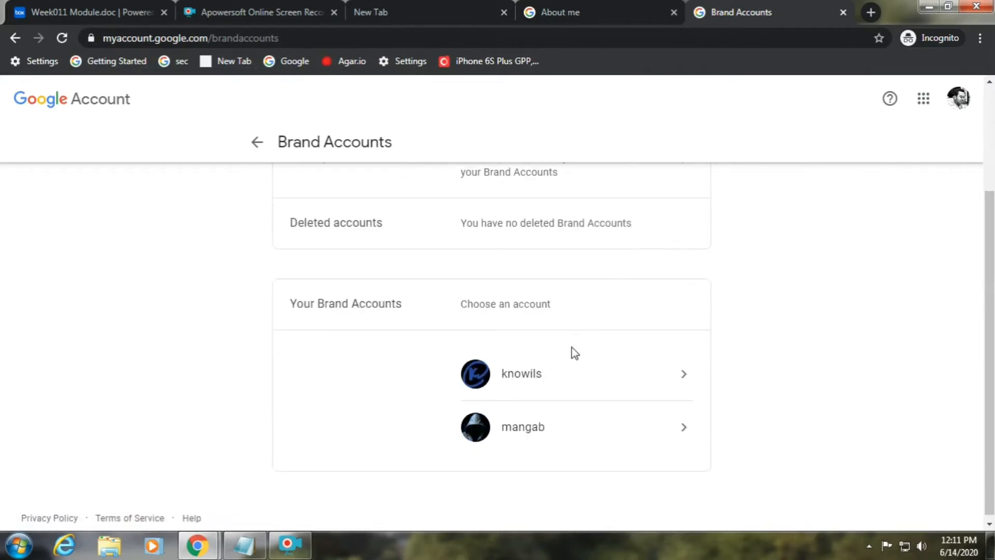
mouse_move(534, 378)
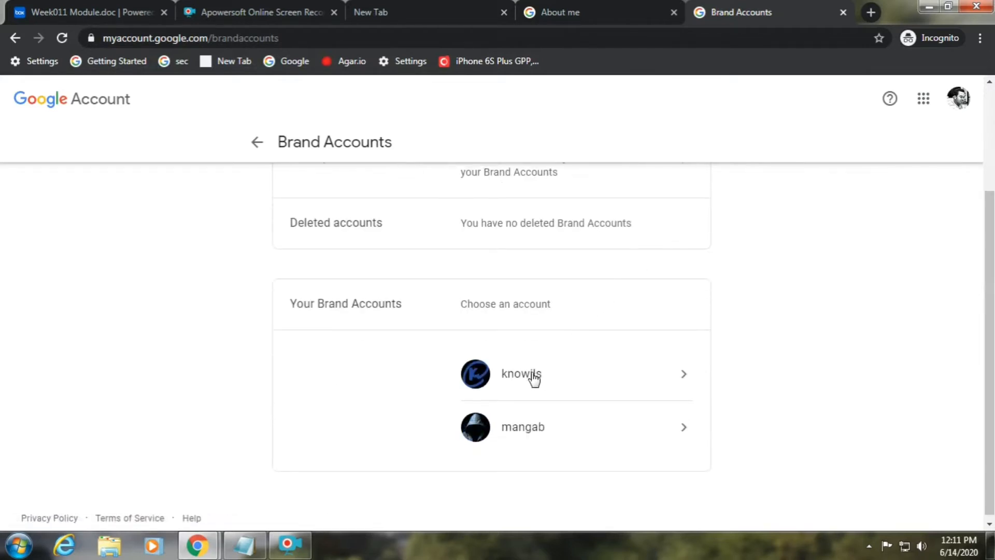
left_click(520, 373)
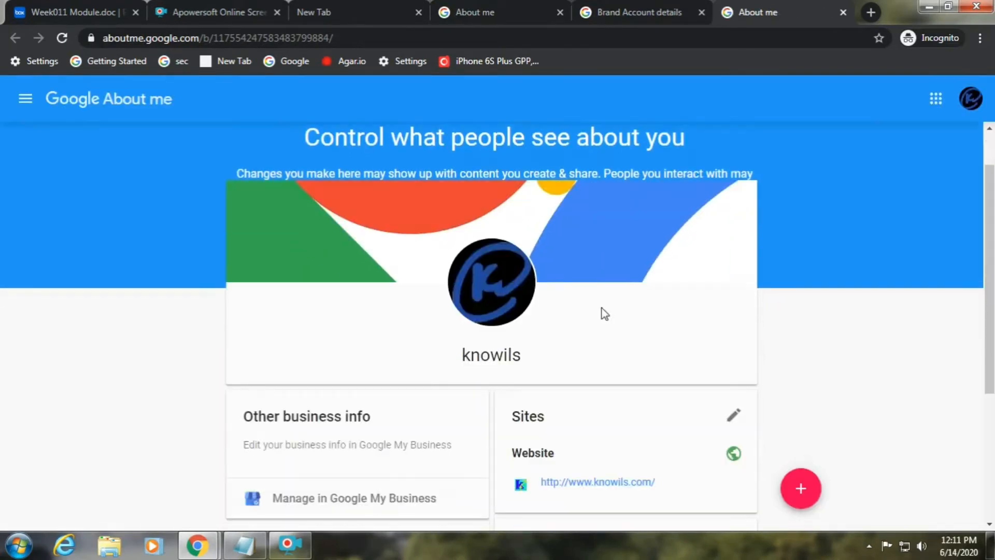
Go to 'Manage in Google My Business' under Other business info
scroll("down", 3)
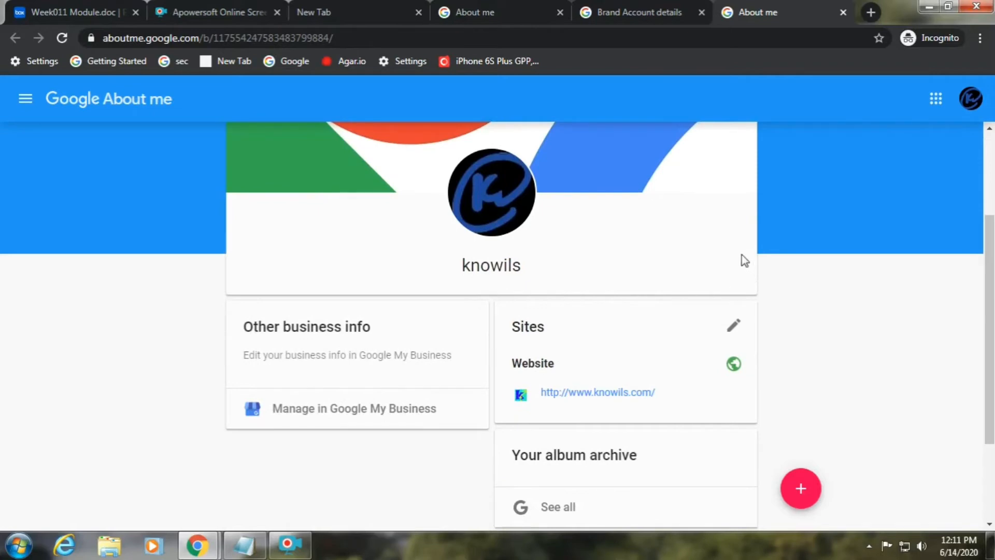
mouse_move(716, 255)
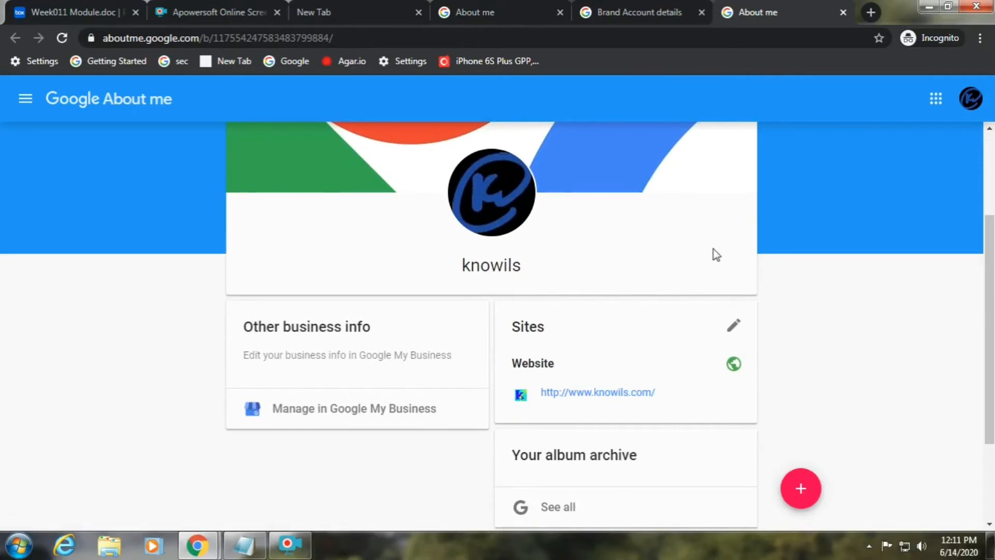
mouse_move(719, 258)
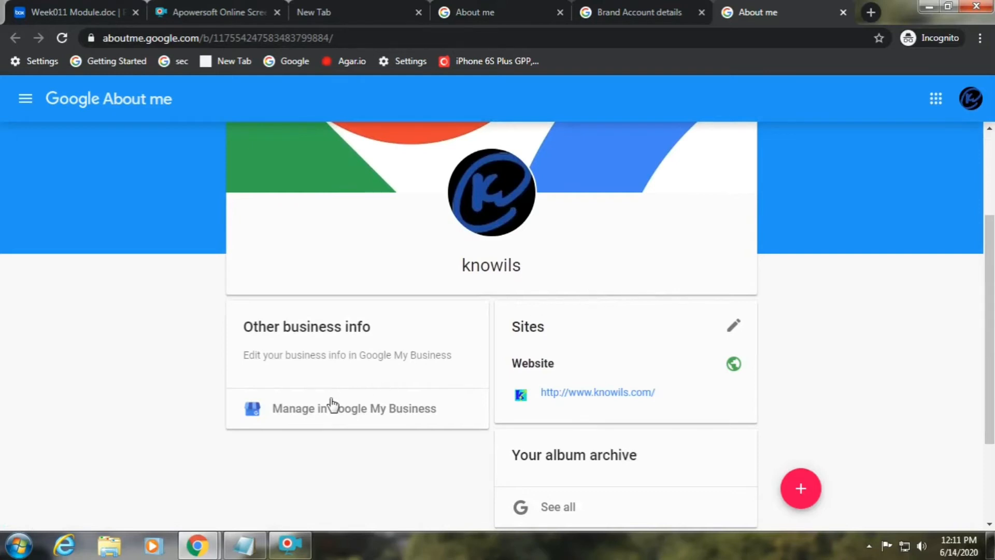
left_click(354, 408)
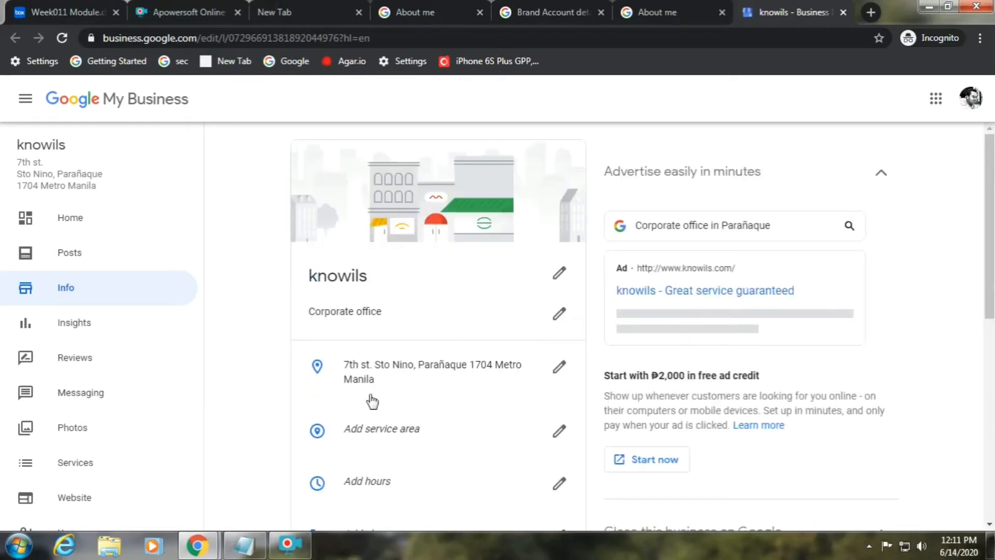
mouse_move(554, 271)
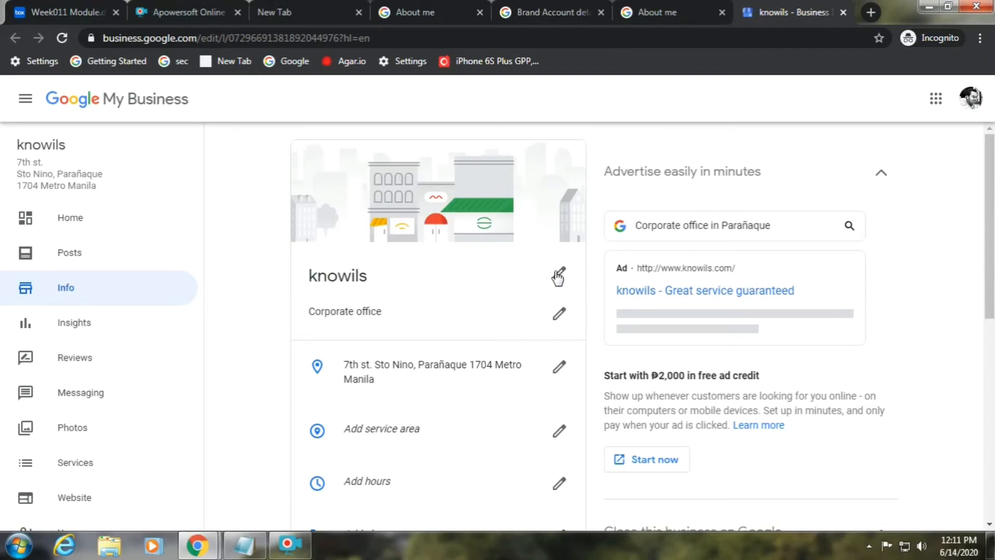
Rename the business from knowils to 'Will Gab' and apply the change
left_click(559, 275)
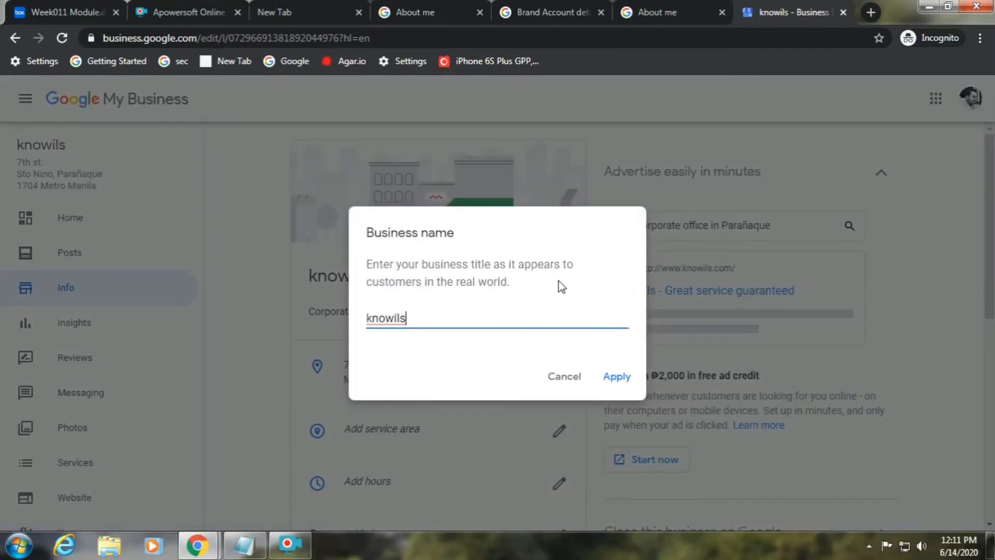
key("ctrl+a")
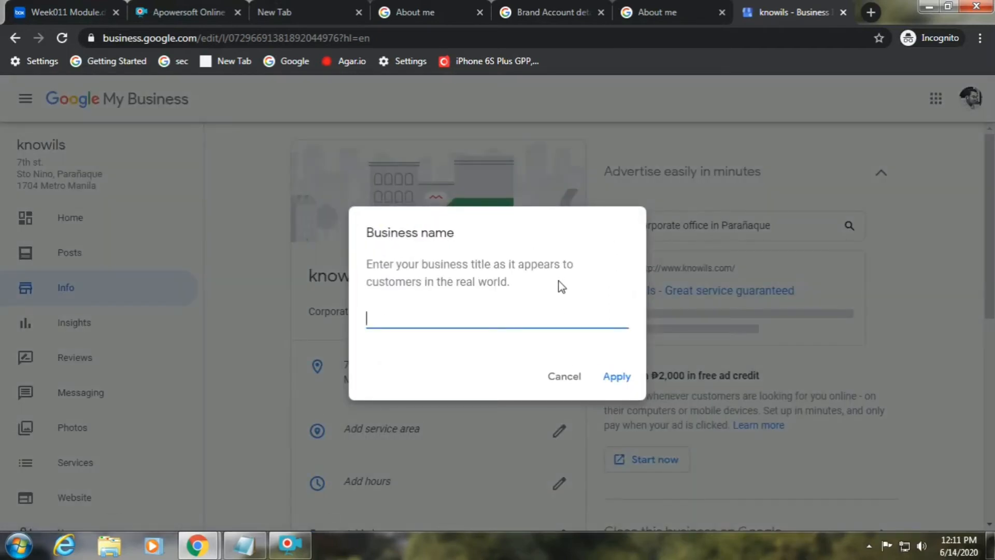
type("Will")
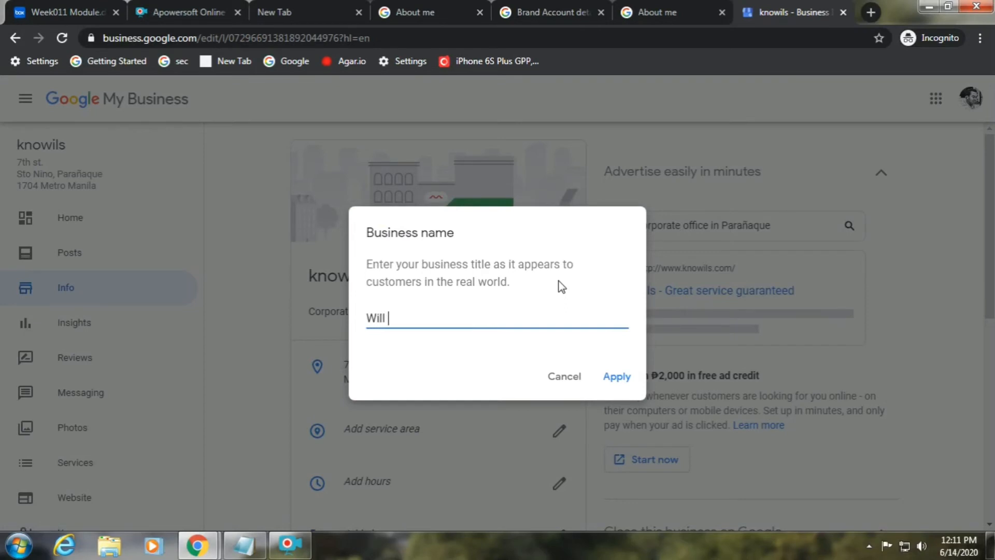
type("Ga")
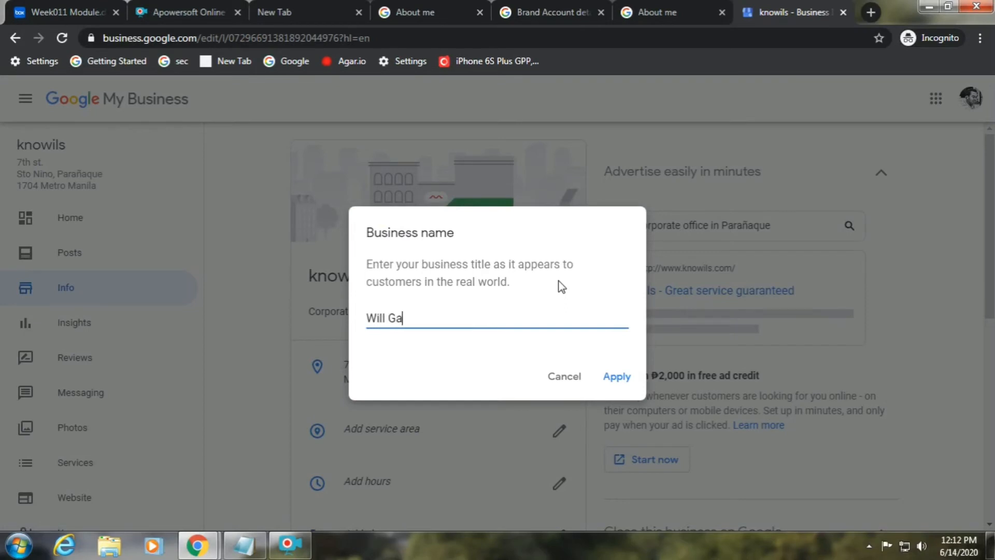
type("b")
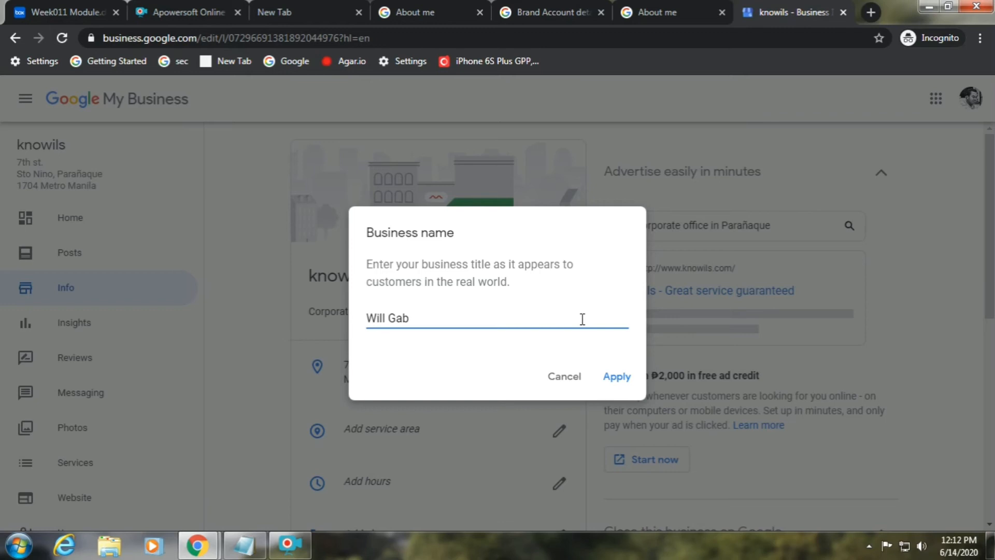
left_click(615, 376)
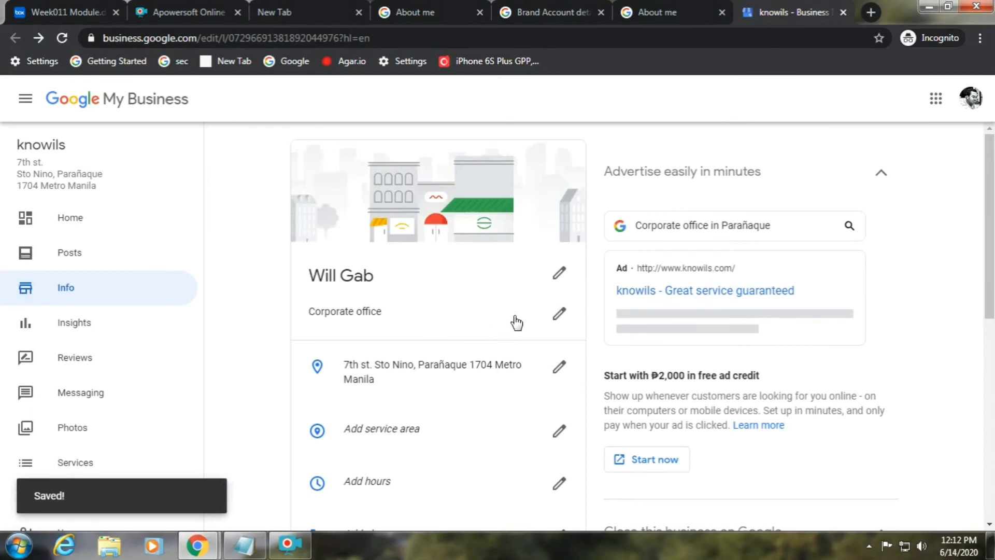
mouse_move(870, 13)
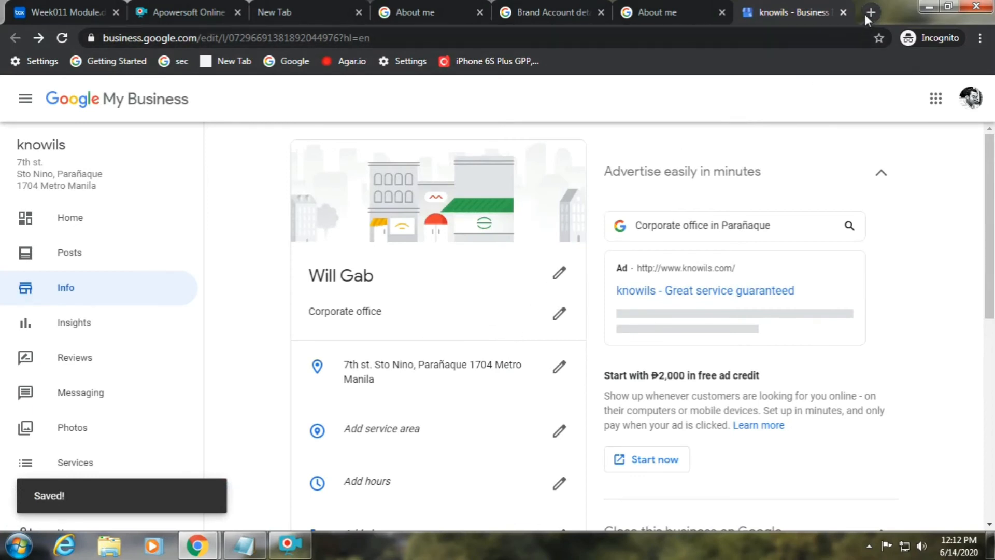
Check YouTube's account menu in a new tab for the name Will Gab
left_click(870, 12)
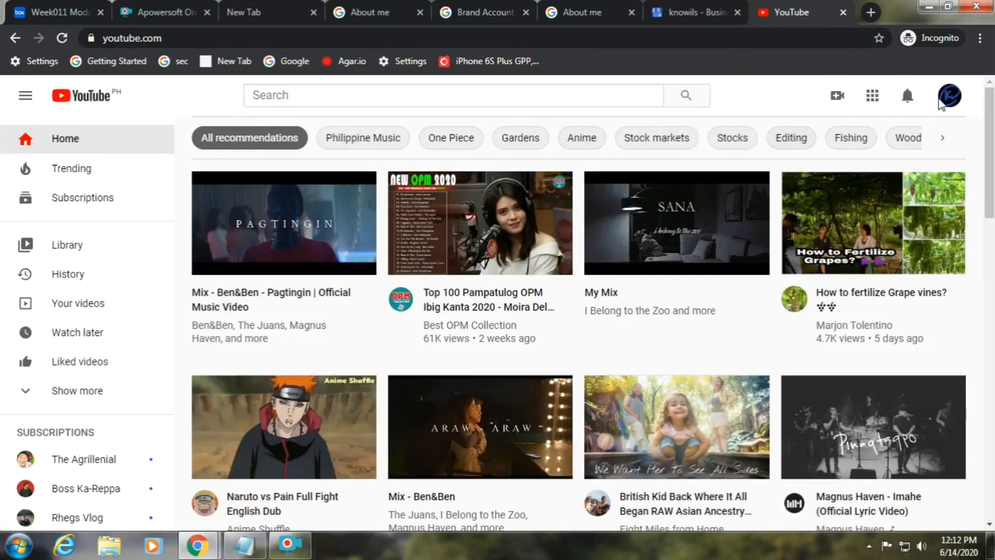
left_click(950, 95)
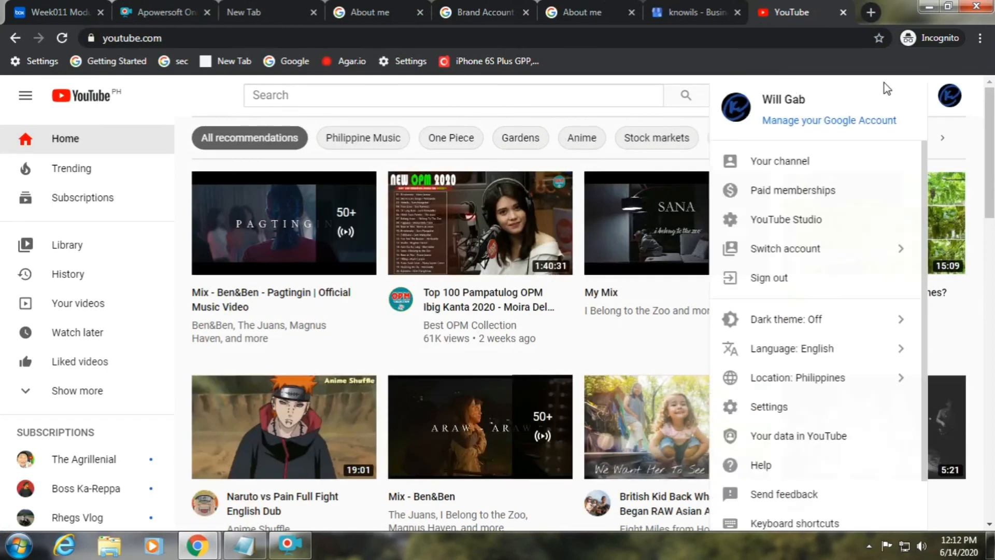
mouse_move(833, 77)
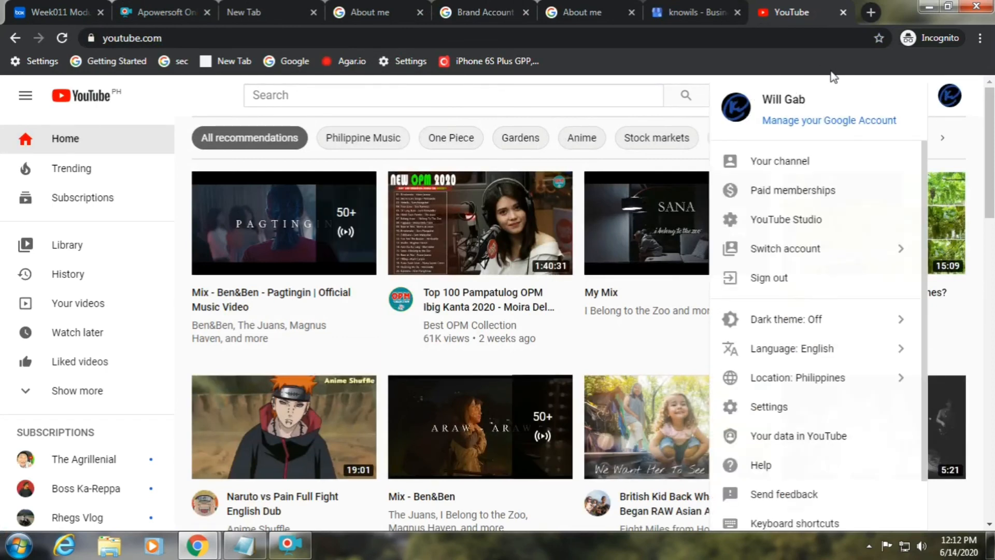